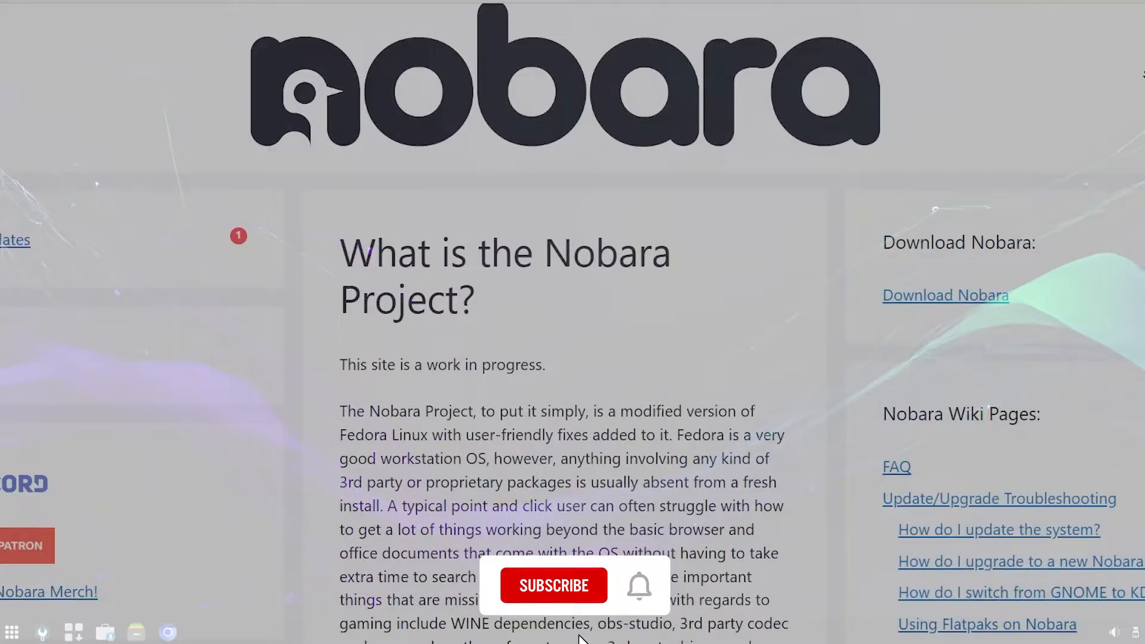
# Open the launcher and browse Graphics, then Multimedia apps like Elisa and Kamoso
pyautogui.click(553, 585)
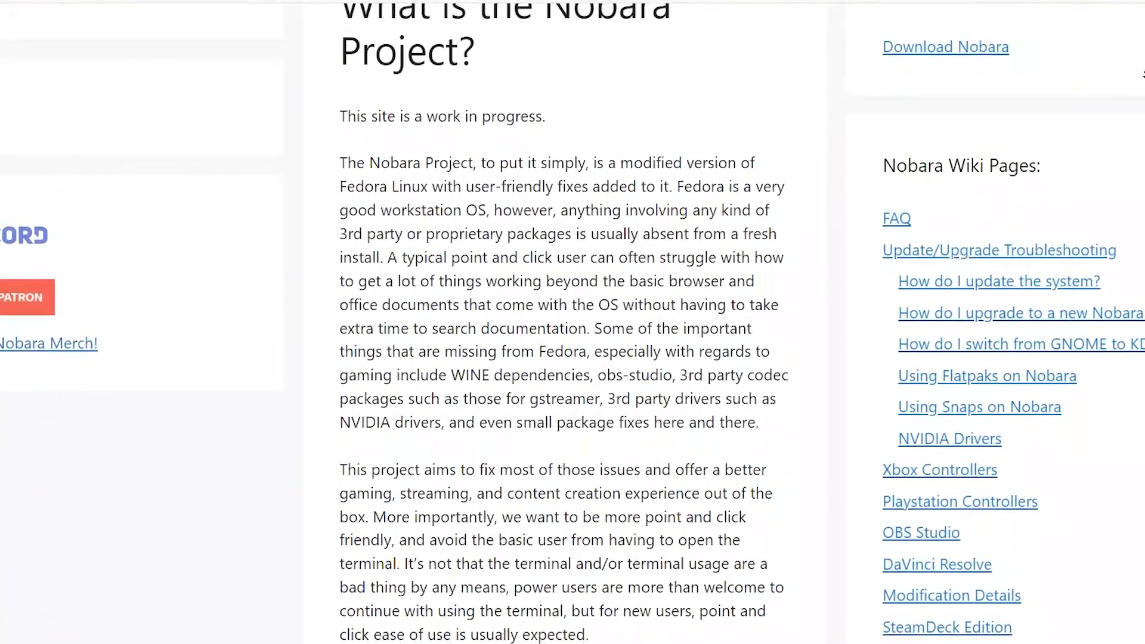
pyautogui.scroll(-3)
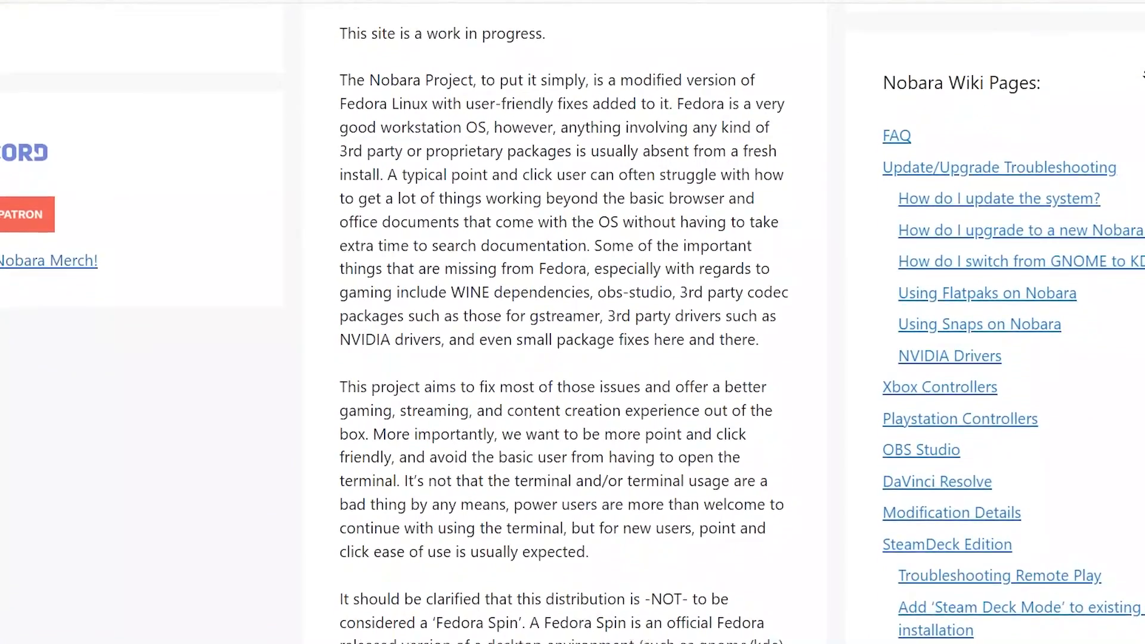
pyautogui.scroll(-3)
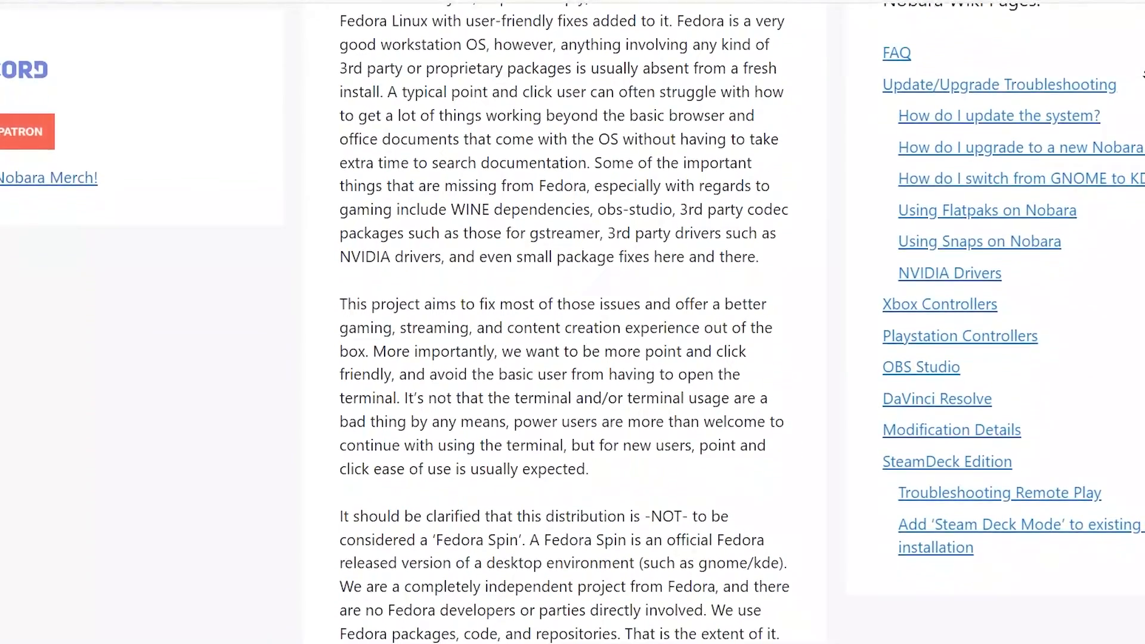
pyautogui.scroll(-3)
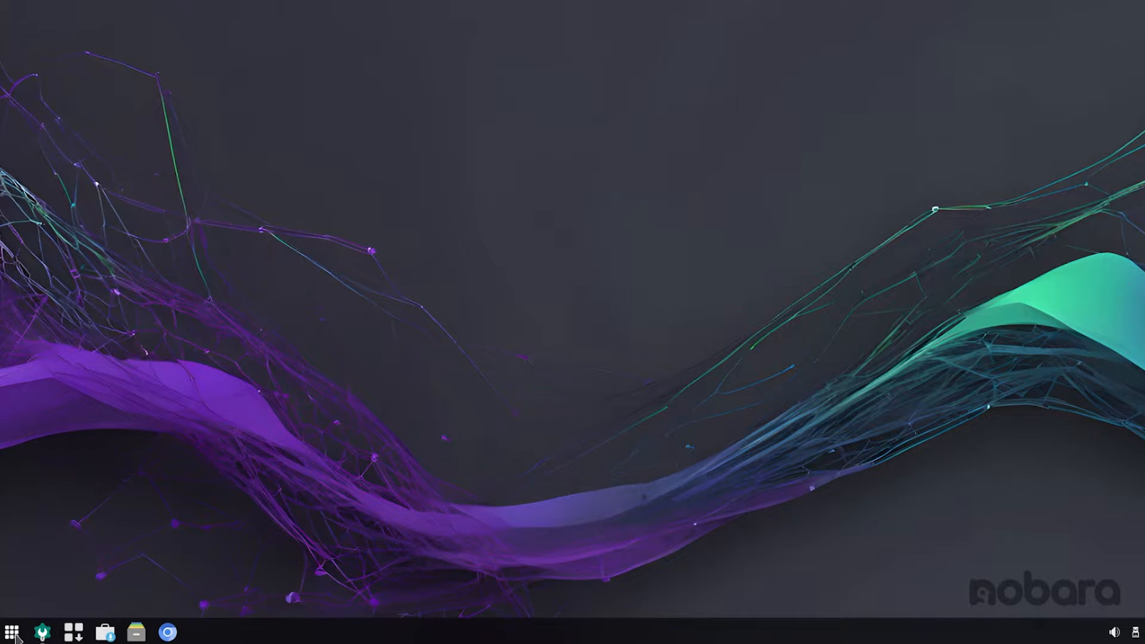
pyautogui.click(11, 631)
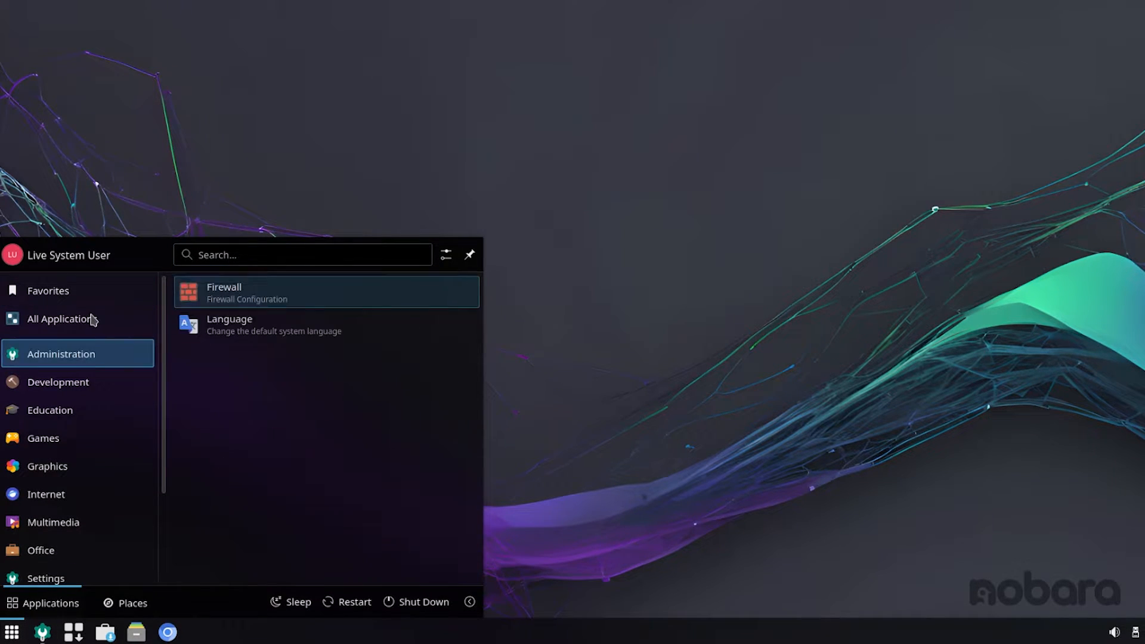
pyautogui.click(48, 465)
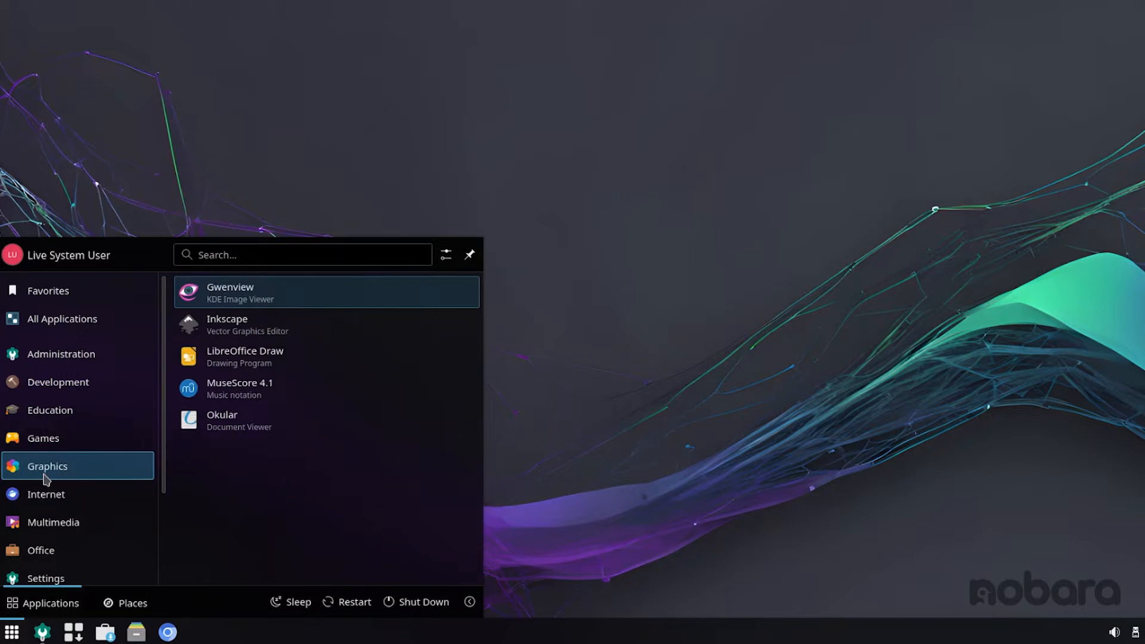
pyautogui.click(52, 521)
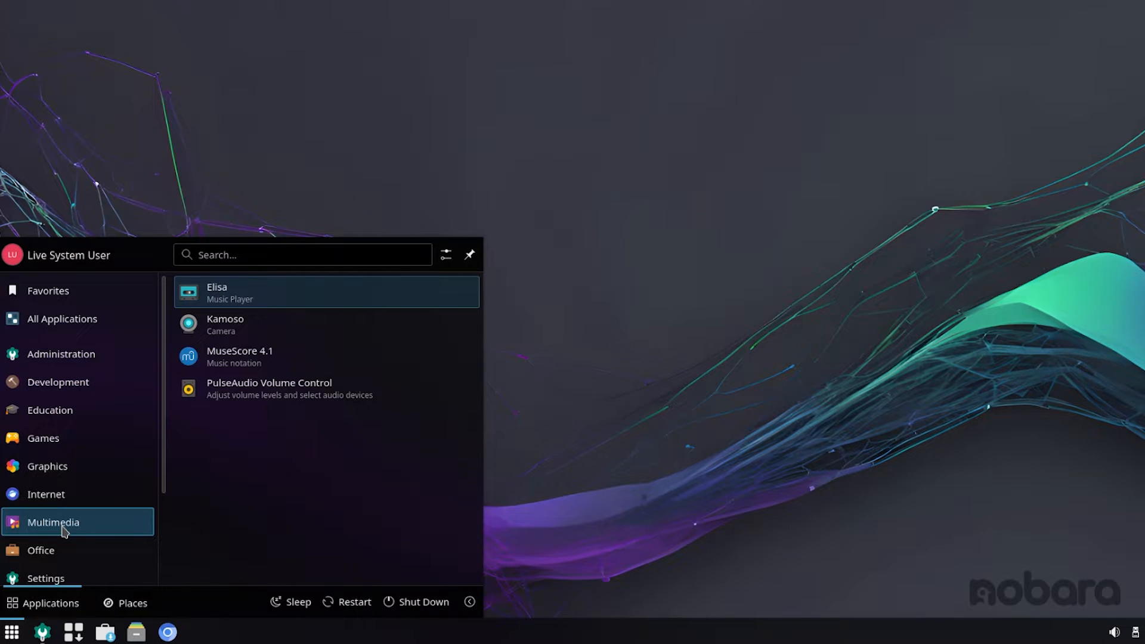
# Browse Administration, Development, Education and Games categories, hover Lutris, then close the launcher
pyautogui.click(62, 353)
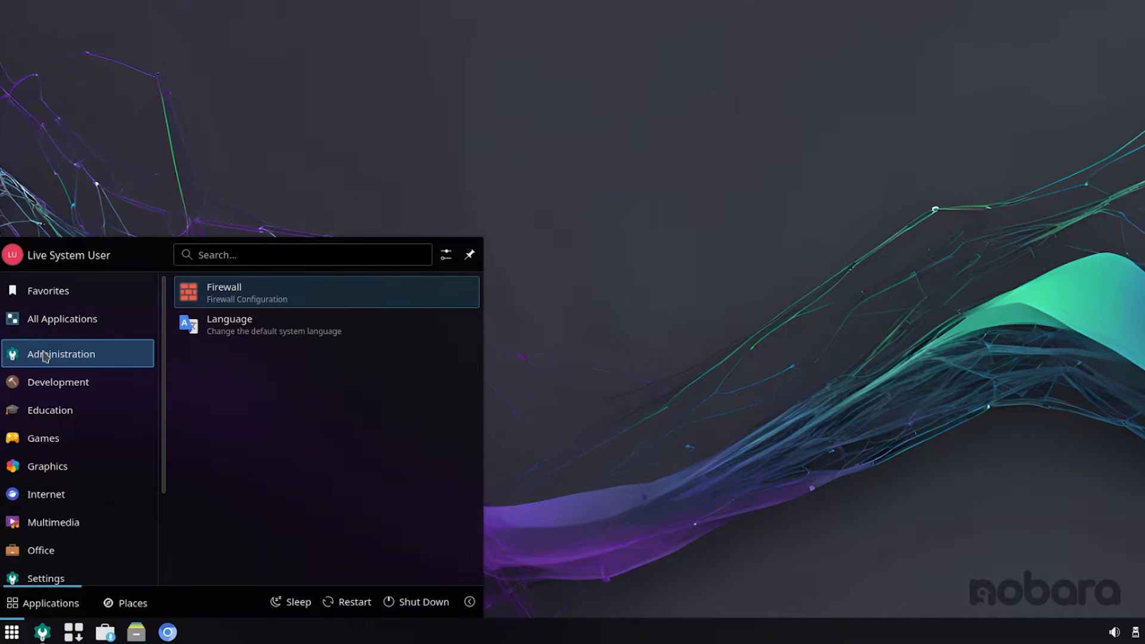
pyautogui.click(58, 381)
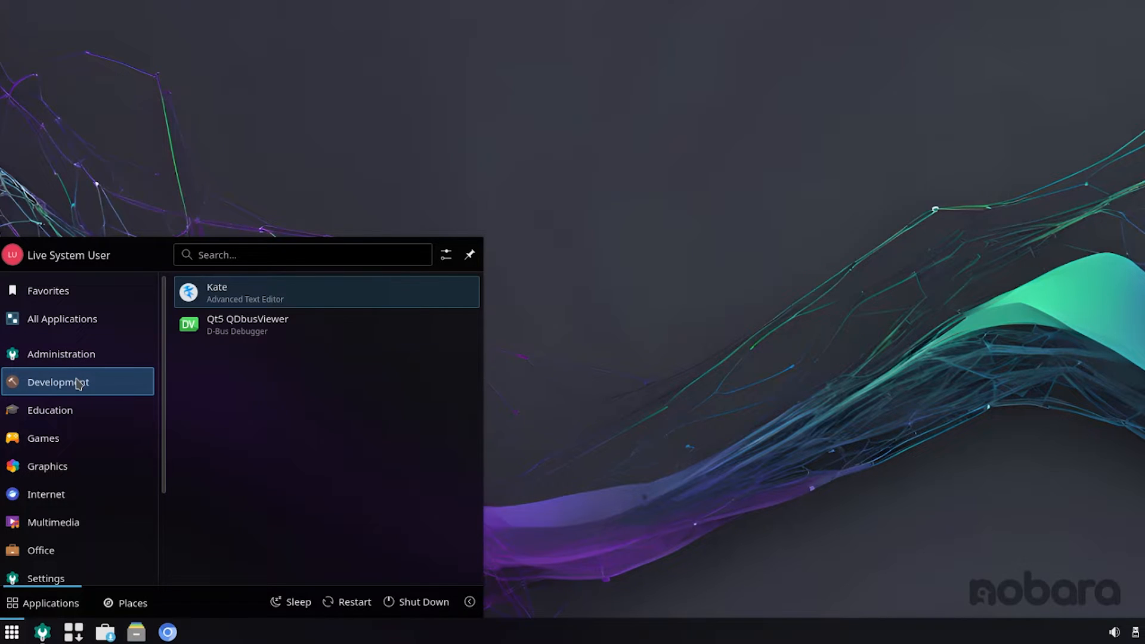
pyautogui.click(50, 410)
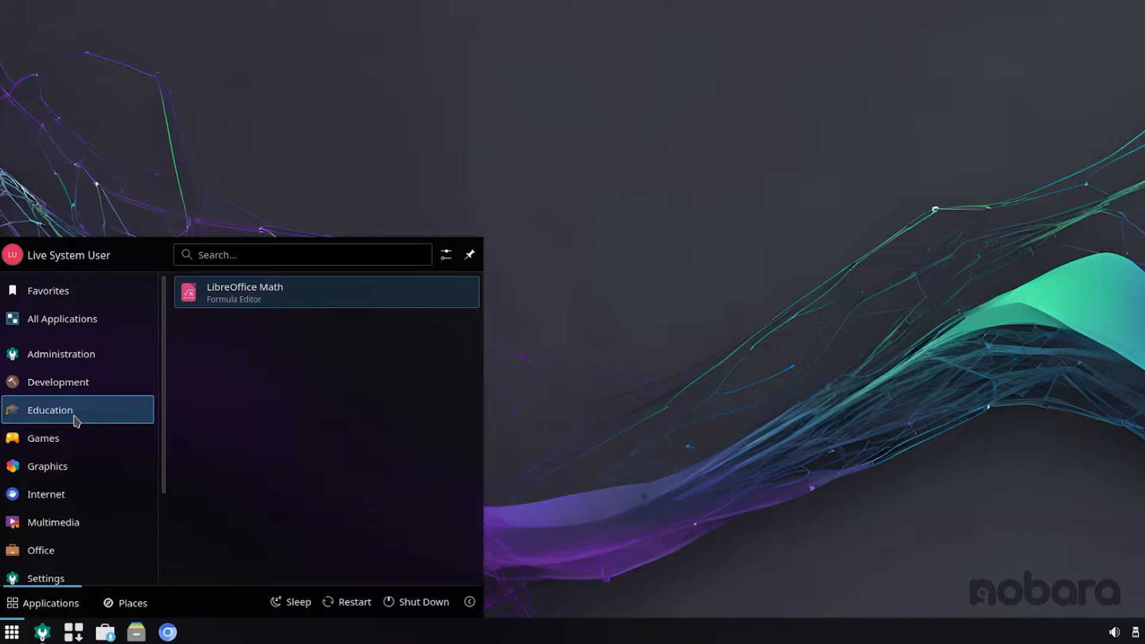
pyautogui.click(43, 437)
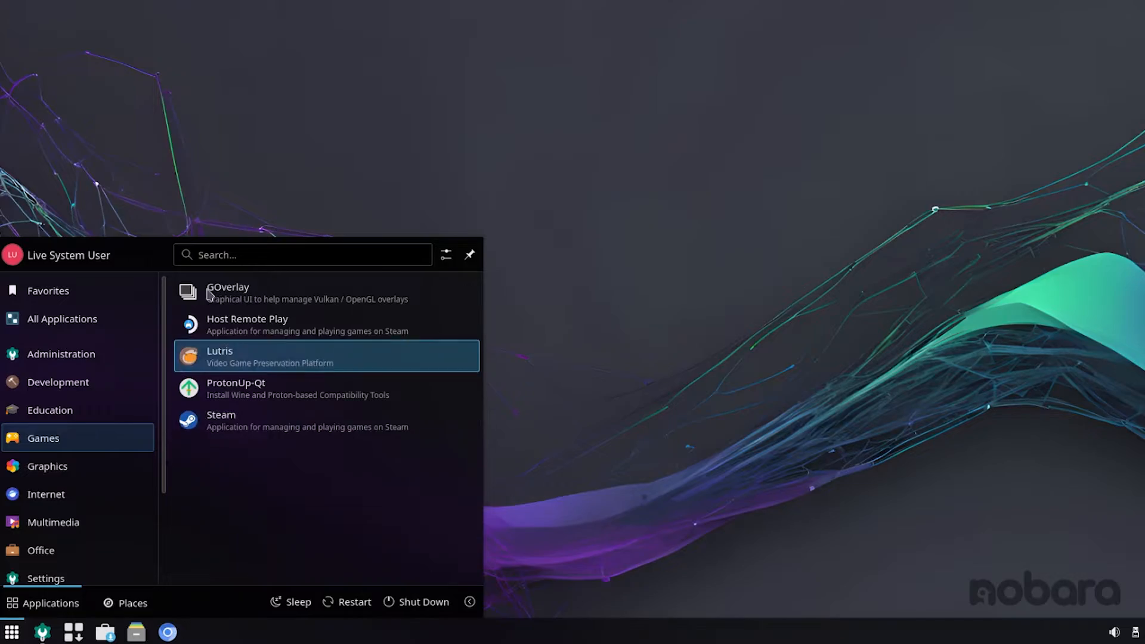
pyautogui.click(228, 292)
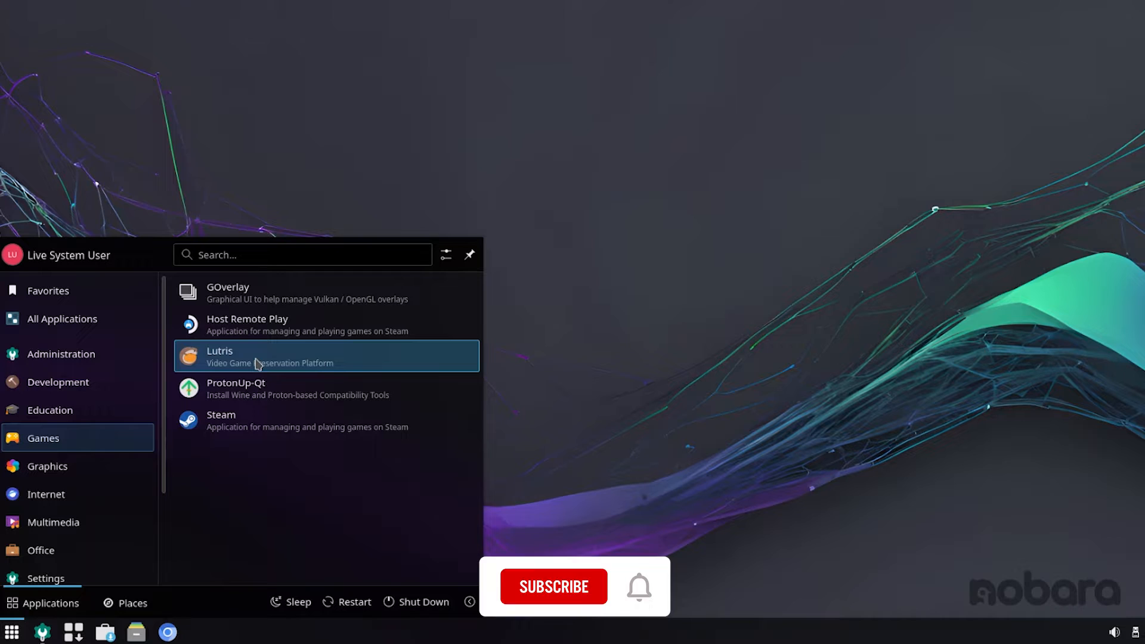
pyautogui.click(553, 586)
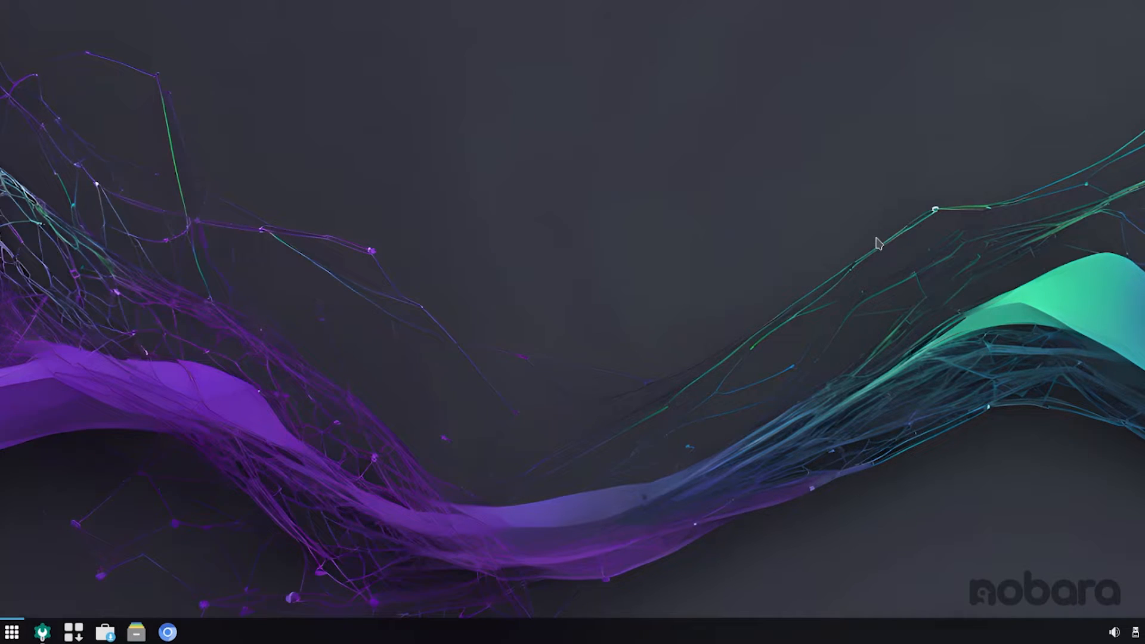
pyautogui.moveTo(225, 114)
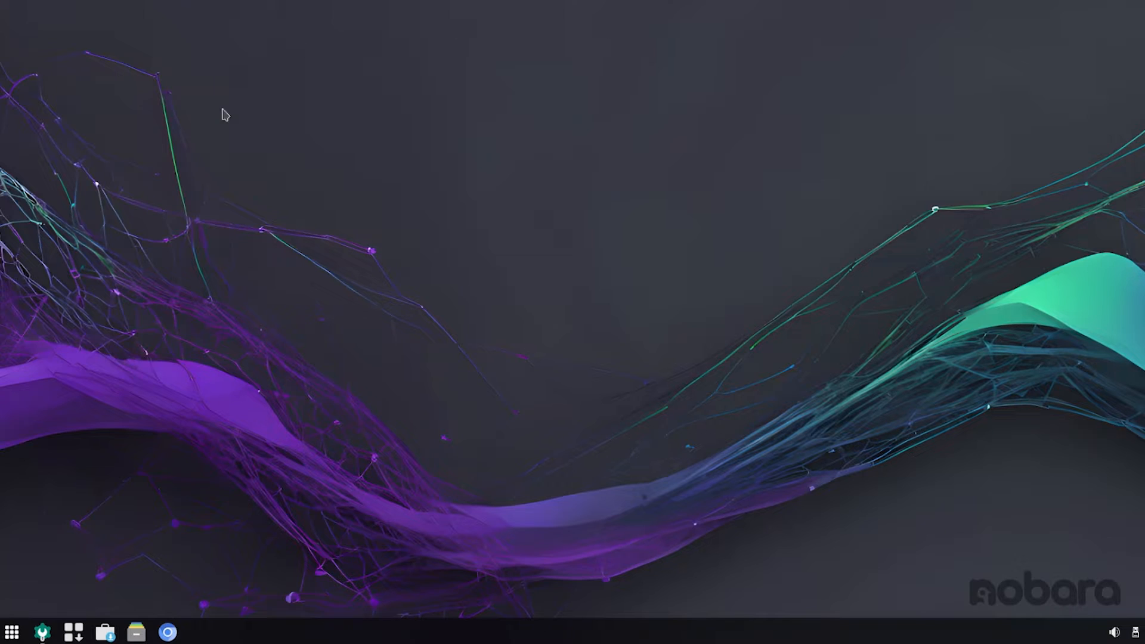
pyautogui.moveTo(703, 82)
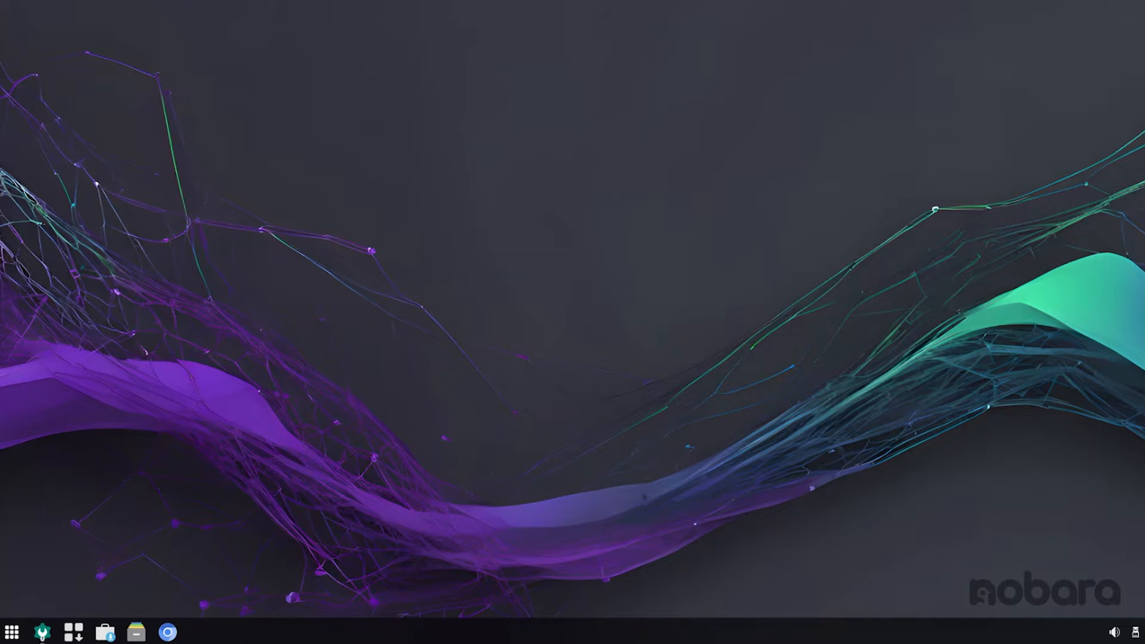
# Reopen the launcher and list Multimedia apps such as Elisa, Kamoso and MuseScore 4.1
pyautogui.click(11, 631)
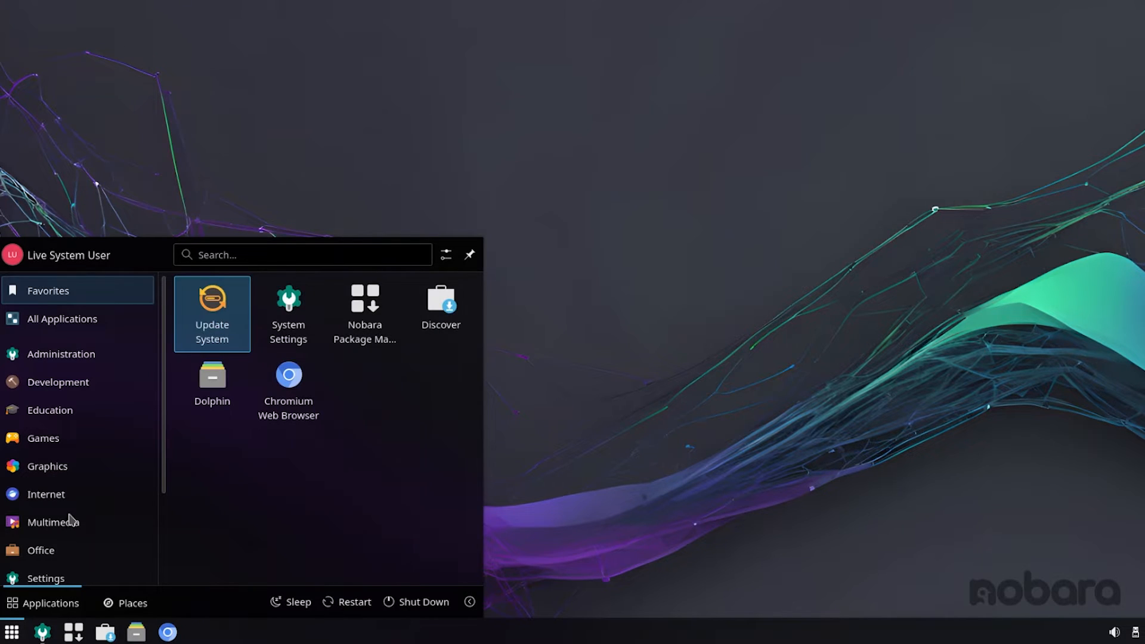
pyautogui.click(53, 522)
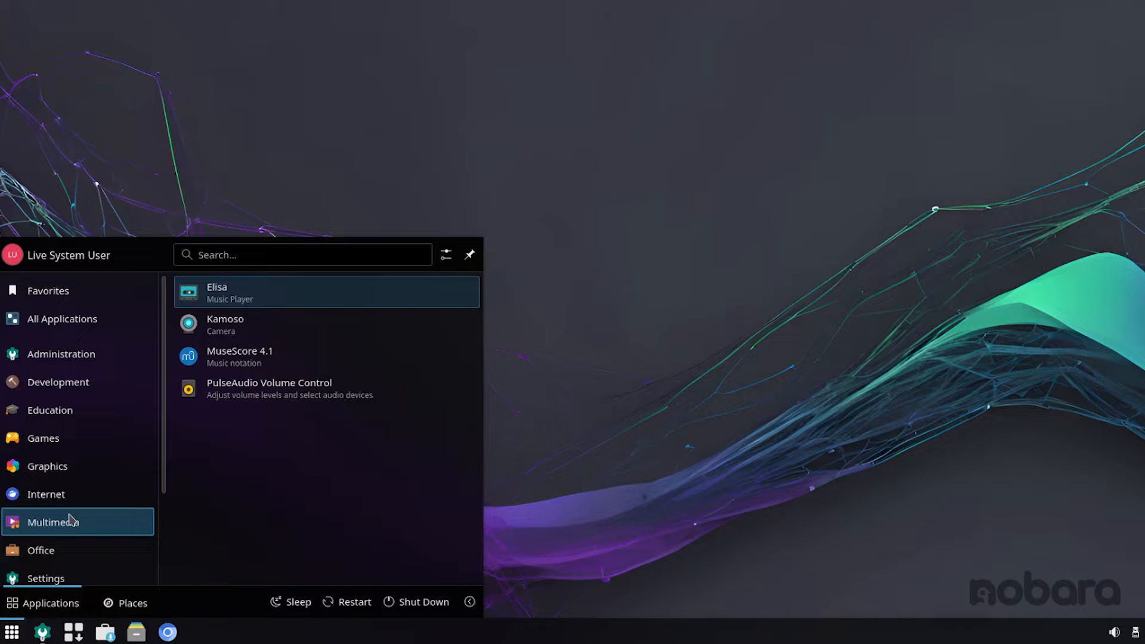
pyautogui.moveTo(163, 519)
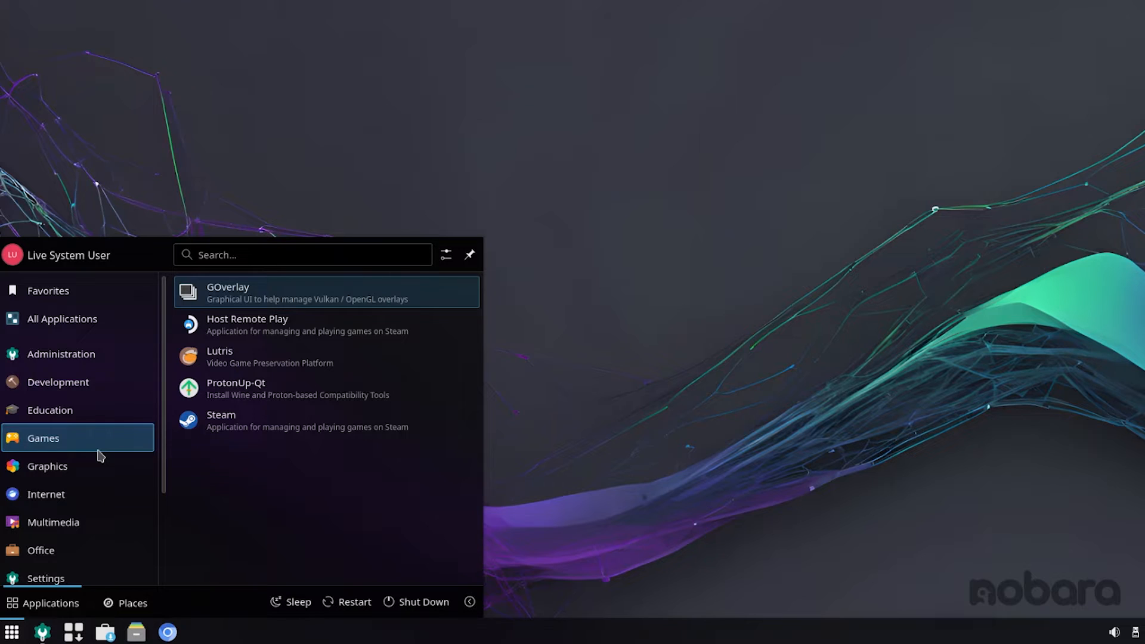
pyautogui.moveTo(509, 250)
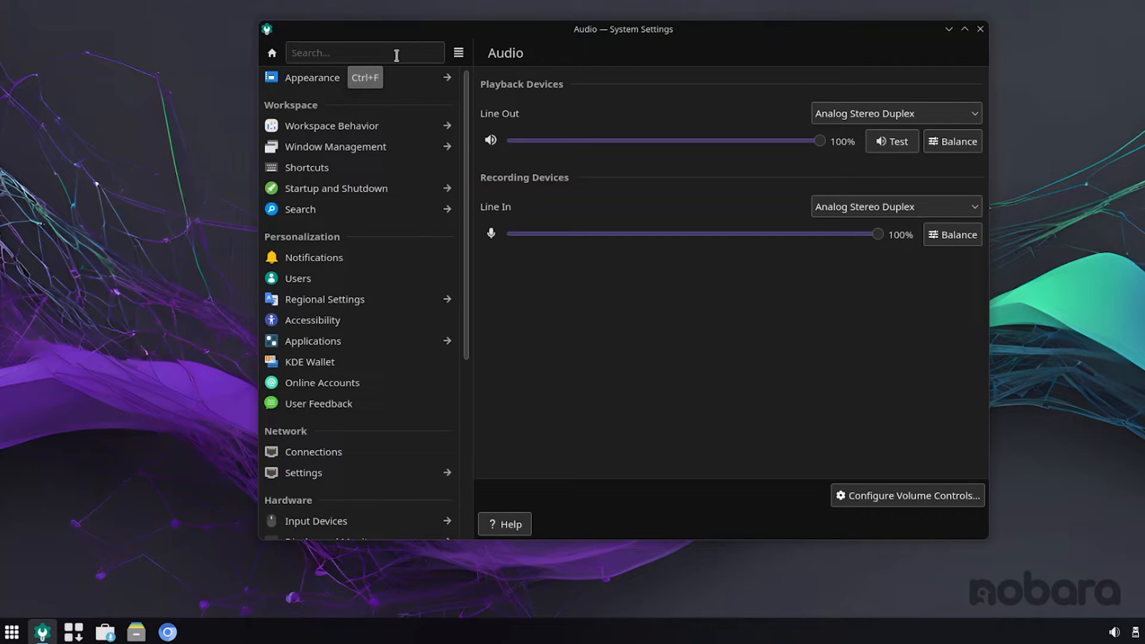
# Search 'dis' in System Settings and raise the display scale to 120%
pyautogui.write('dis')
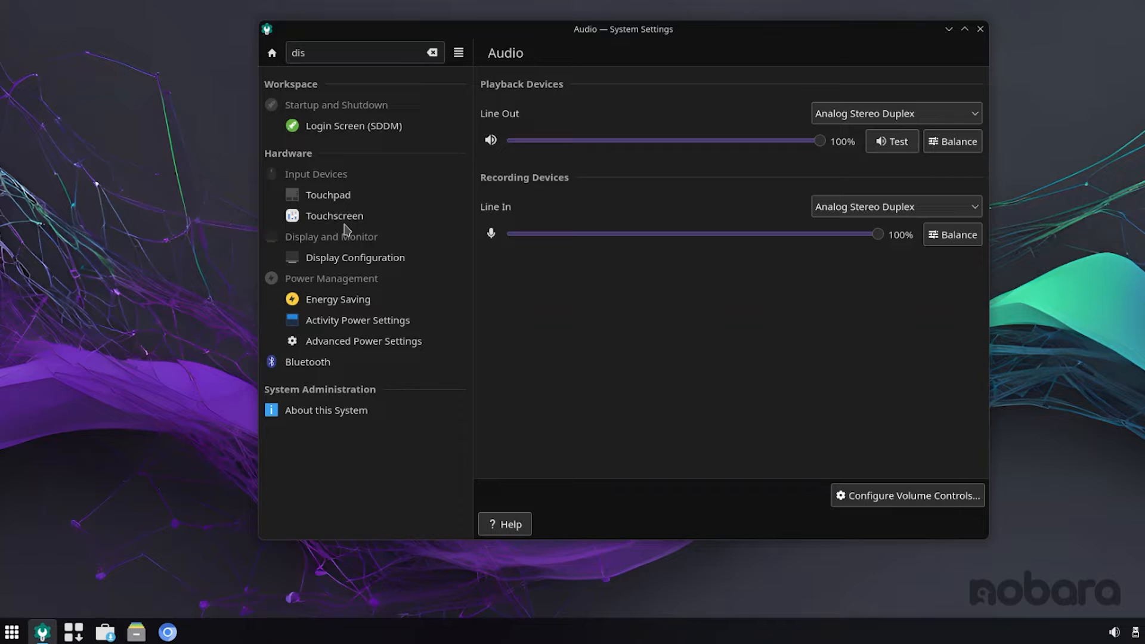
pyautogui.click(355, 257)
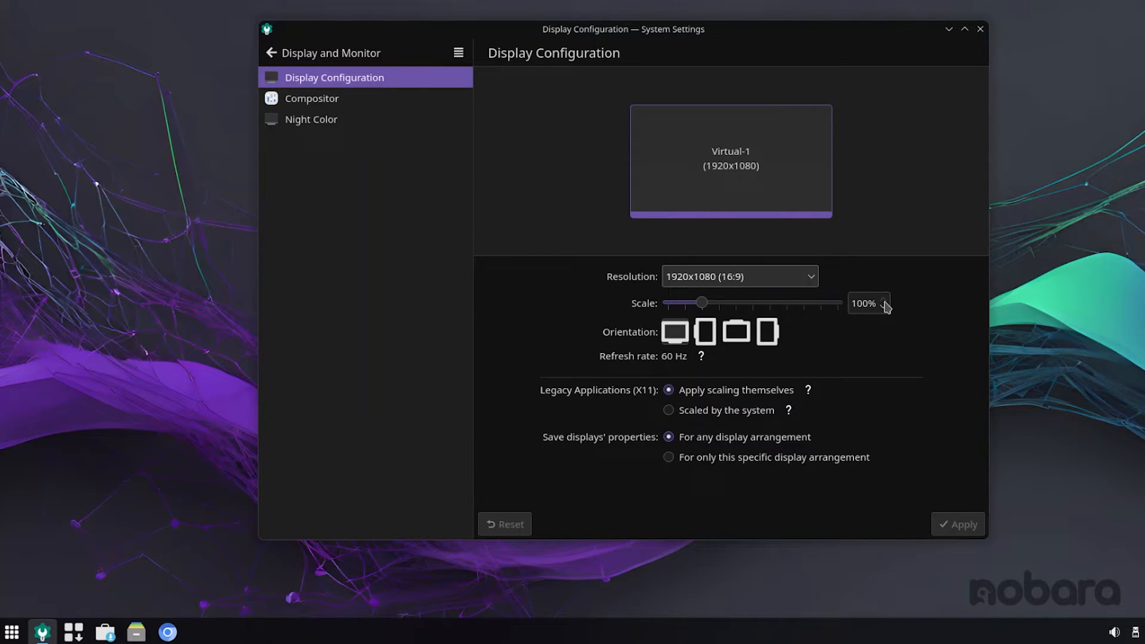
pyautogui.click(884, 299)
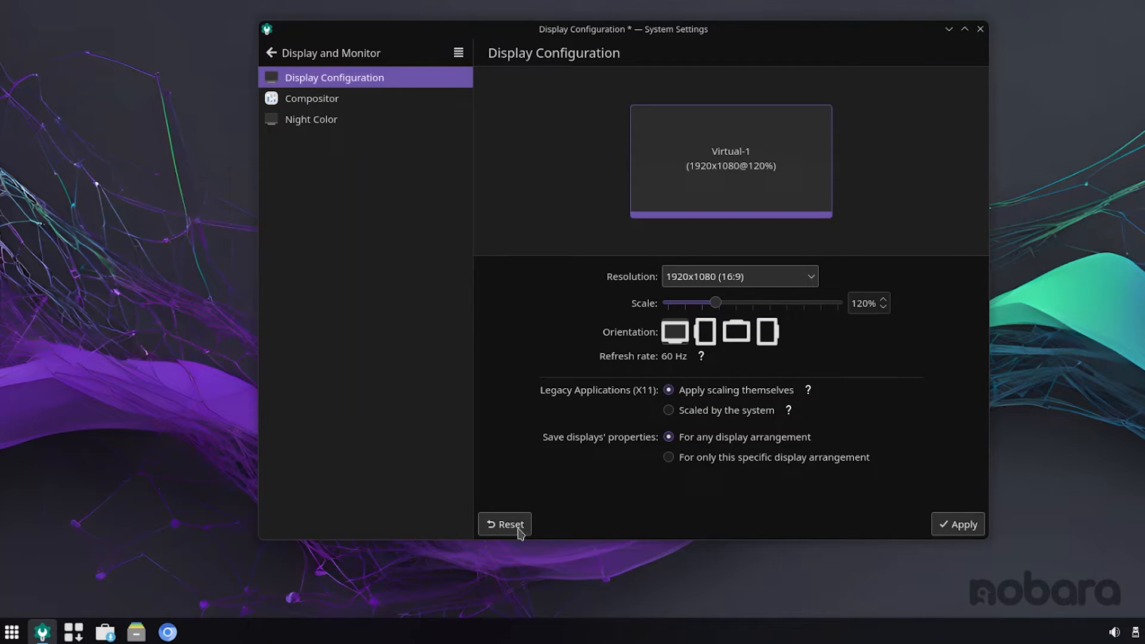
# Return to the settings list, search 'dis' again and open About this System
pyautogui.click(503, 524)
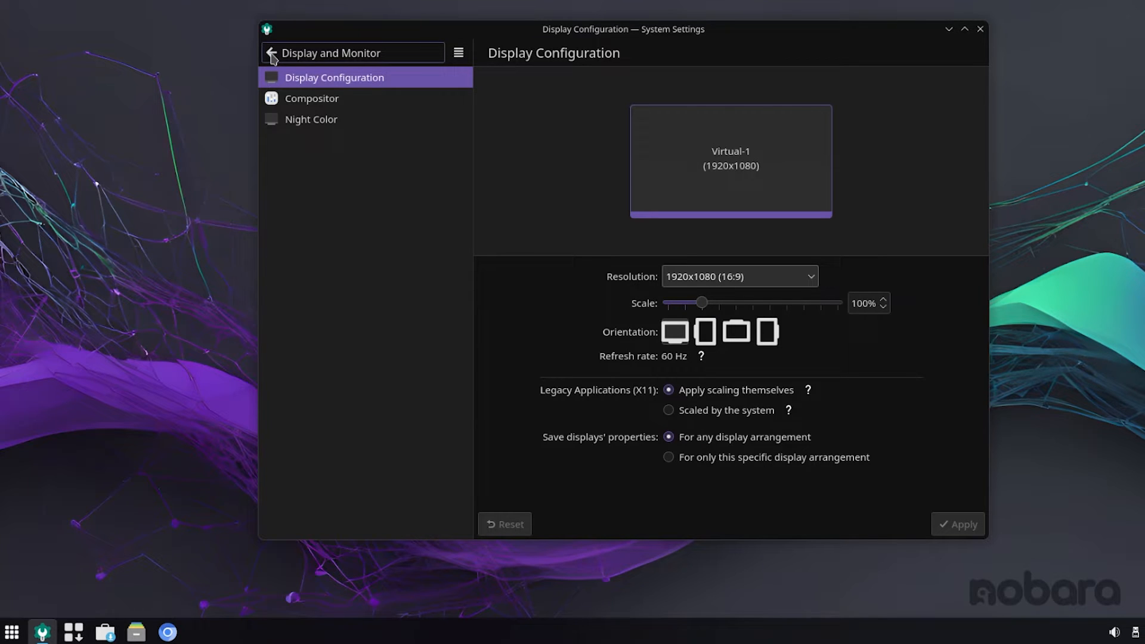
pyautogui.write('dis')
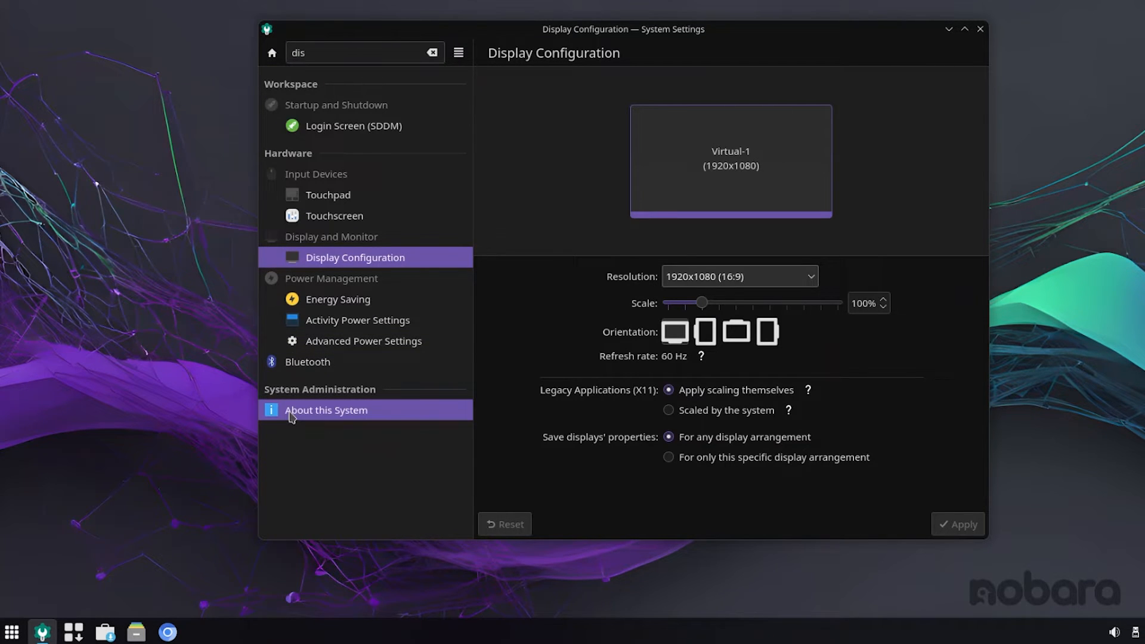
pyautogui.click(325, 409)
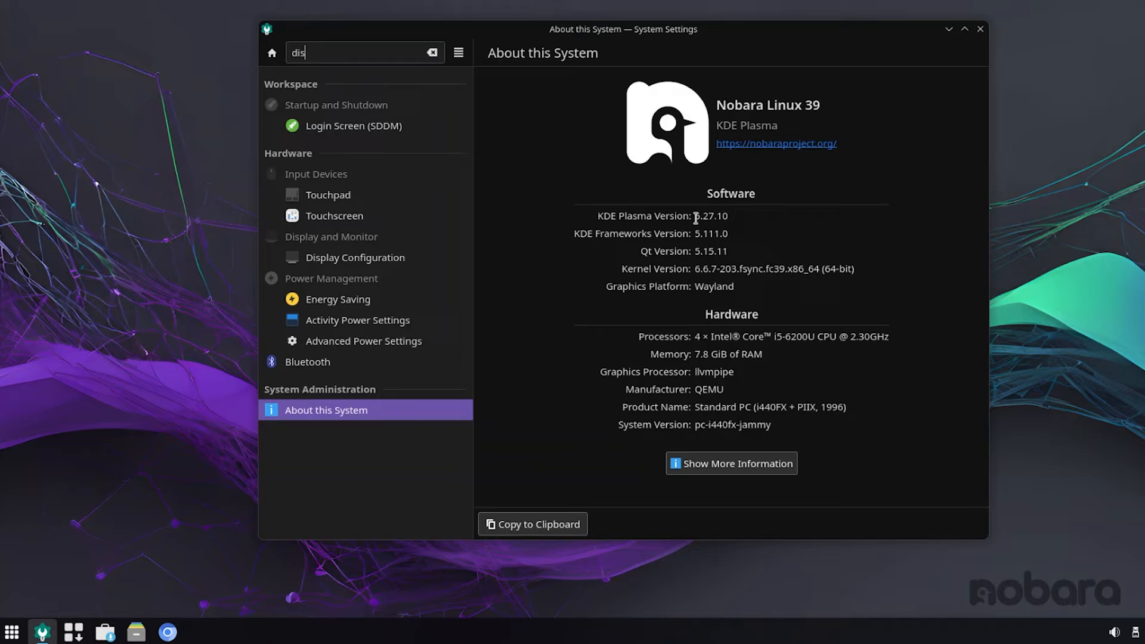
pyautogui.doubleClick(710, 216)
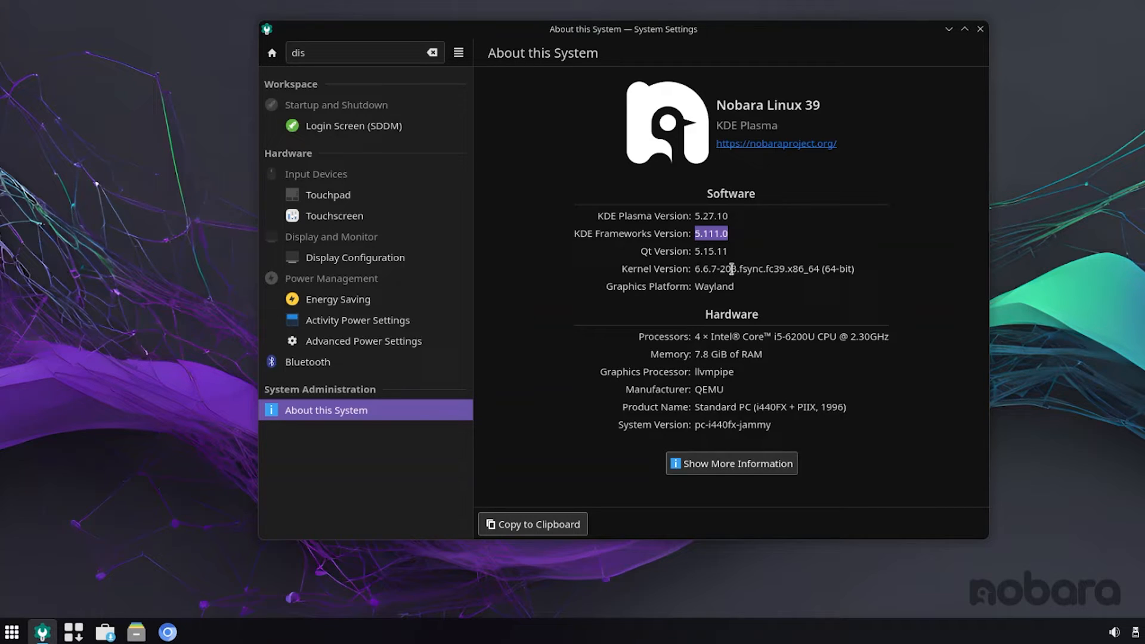
pyautogui.moveTo(723, 288)
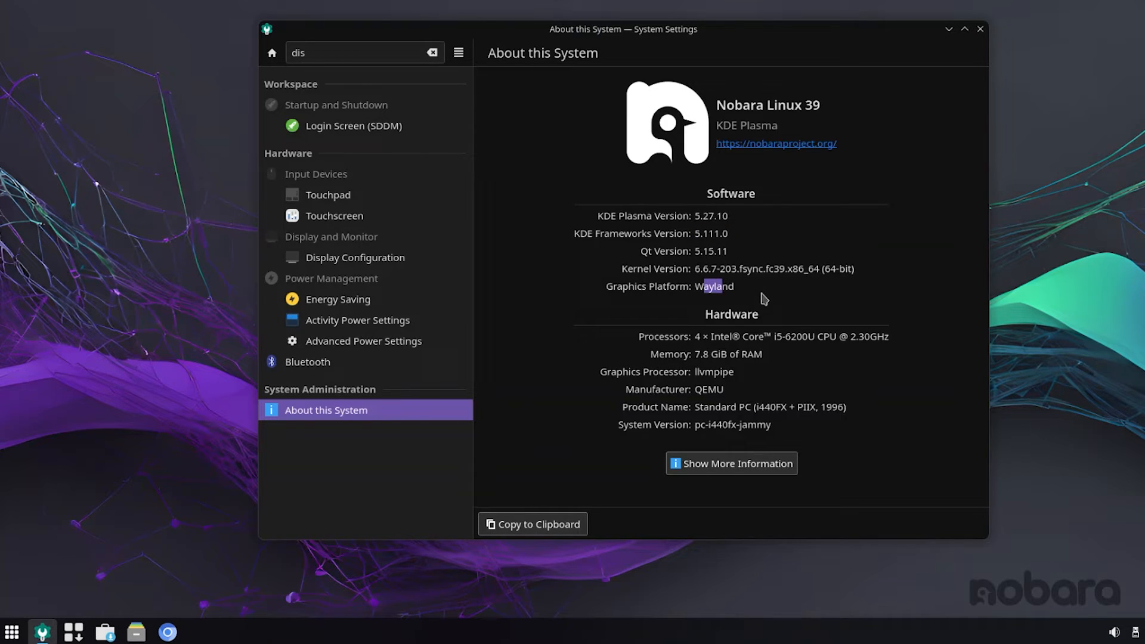
pyautogui.moveTo(741, 301)
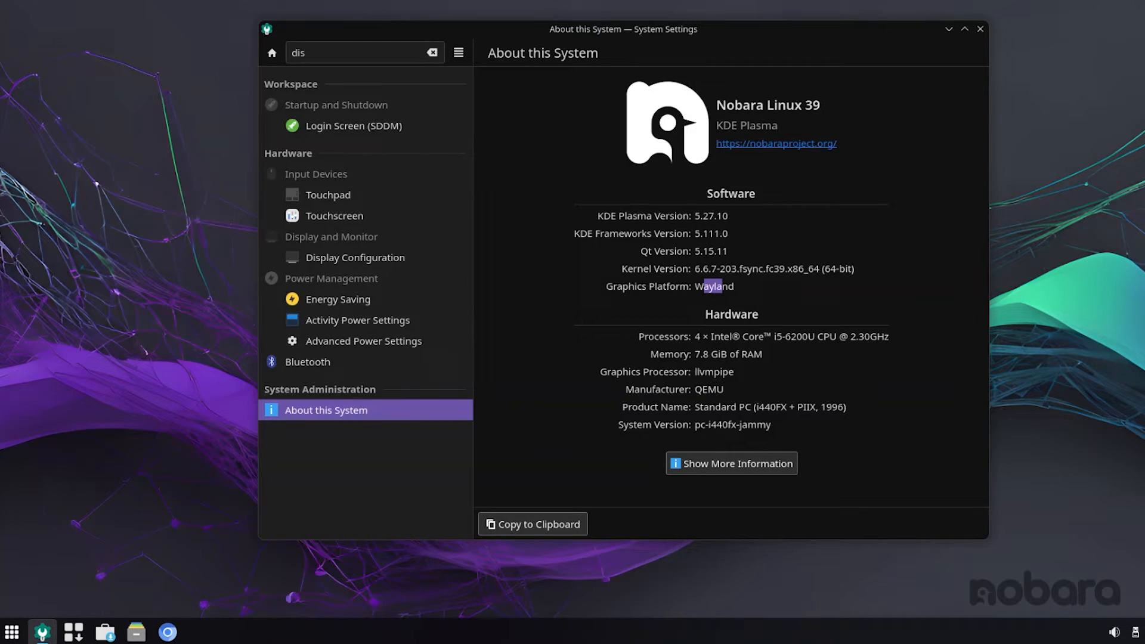
pyautogui.moveTo(1052, 202)
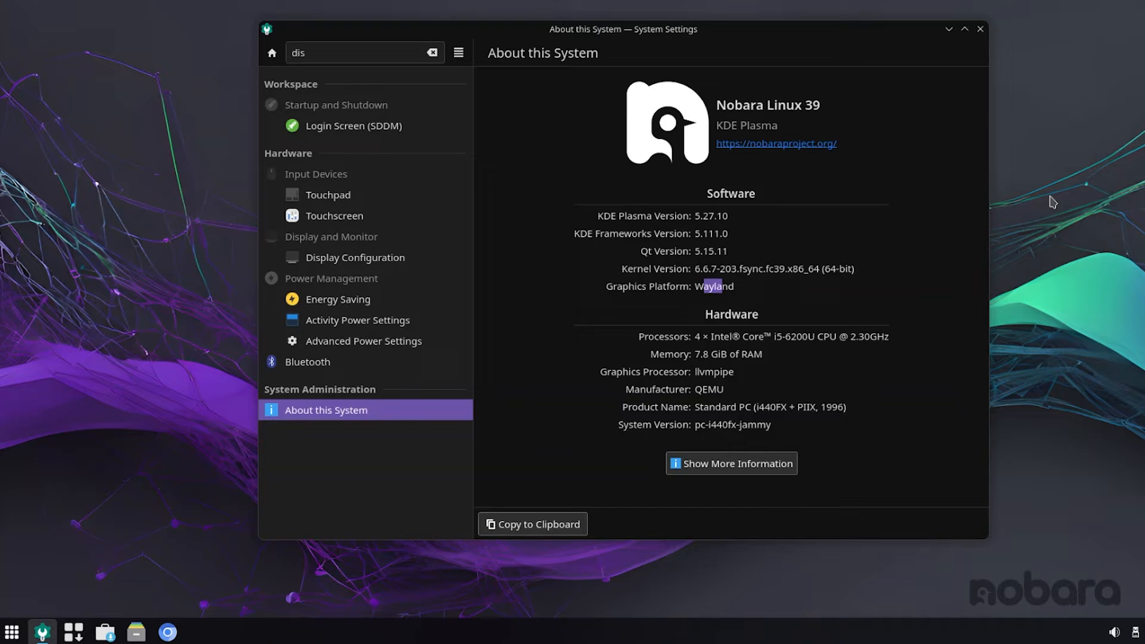
pyautogui.moveTo(903, 199)
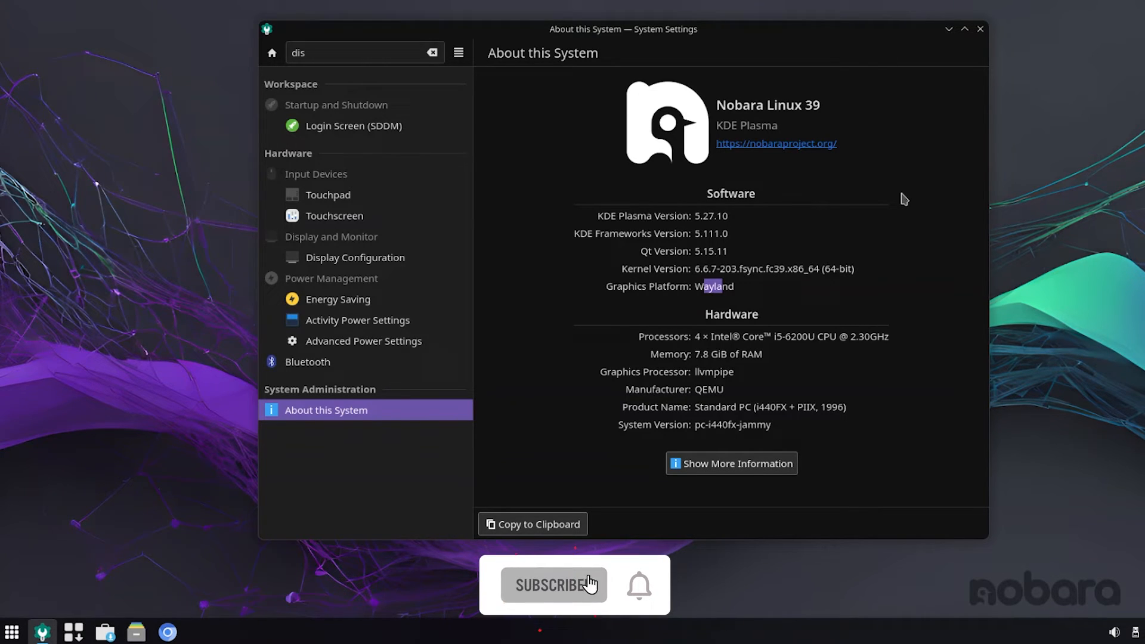
pyautogui.click(553, 585)
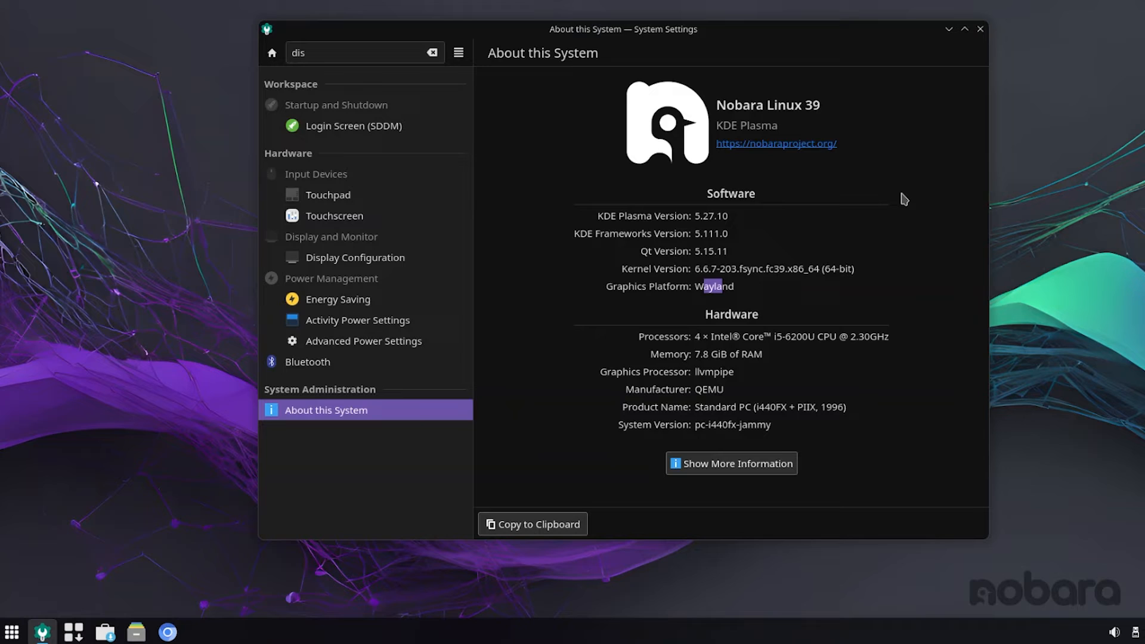
pyautogui.moveTo(953, 115)
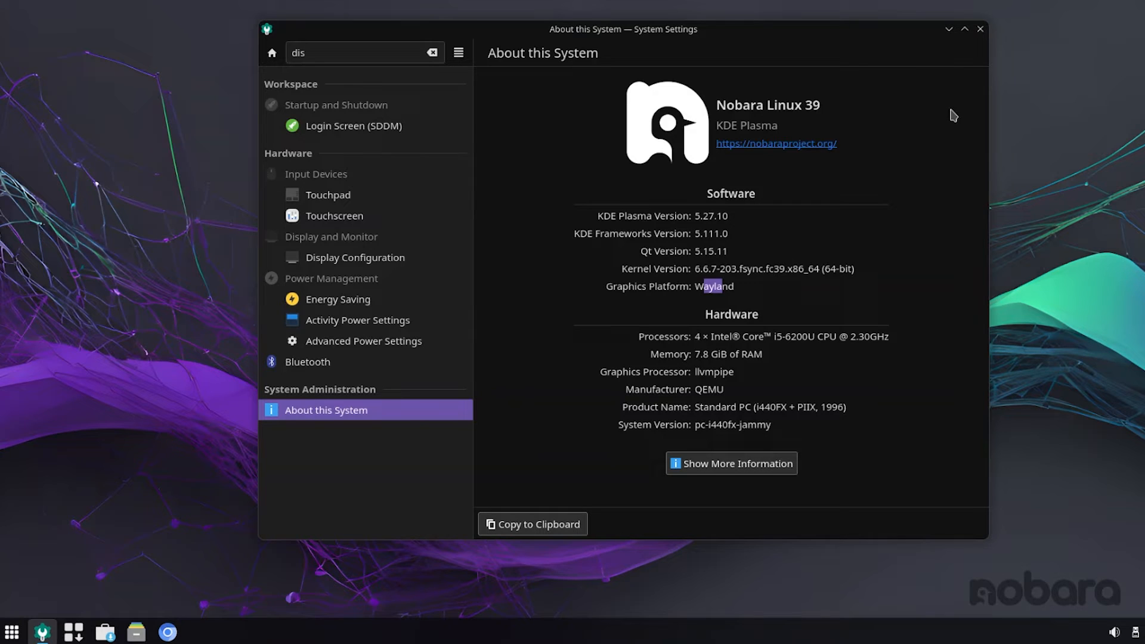
# Close System Settings and search 'welco' in the launcher for Welcome to Nobara
pyautogui.click(980, 29)
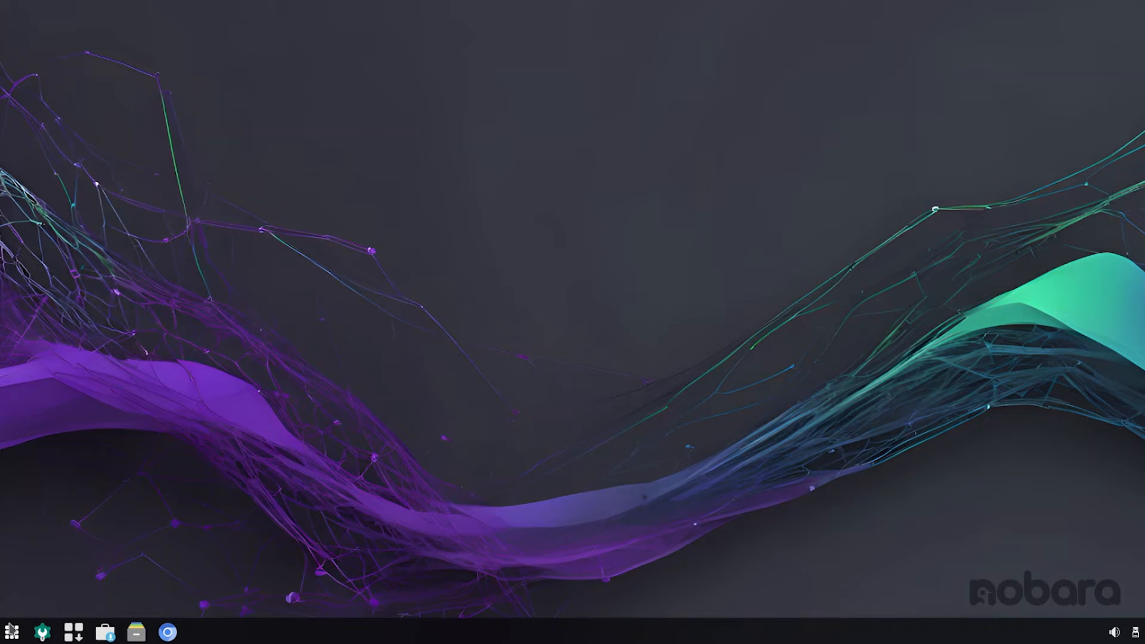
pyautogui.write('w')
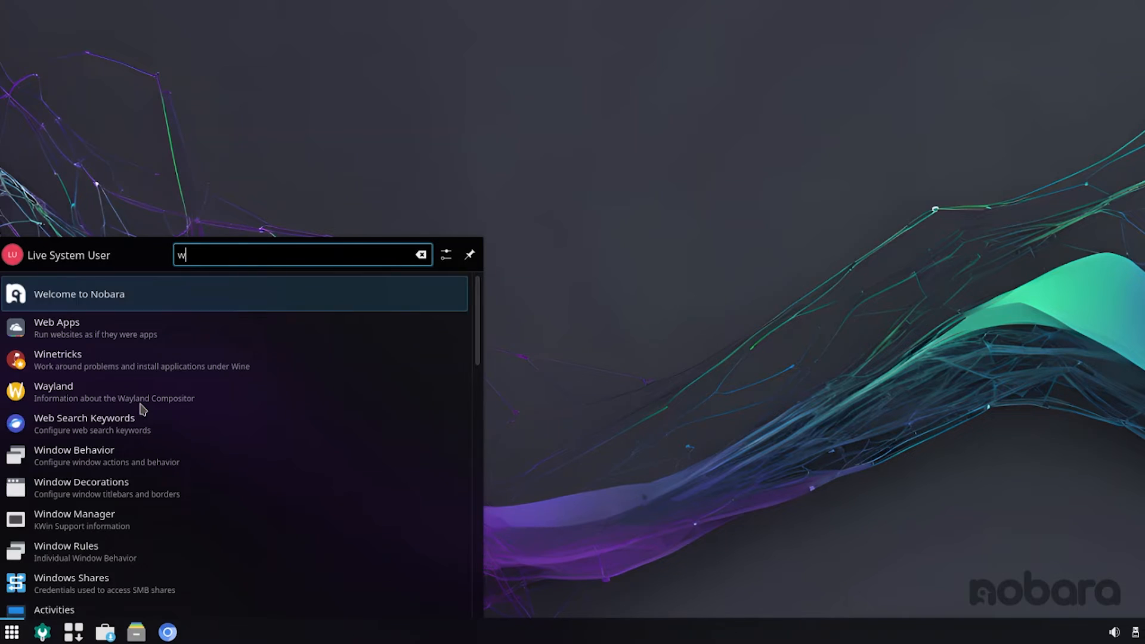
pyautogui.write('elco')
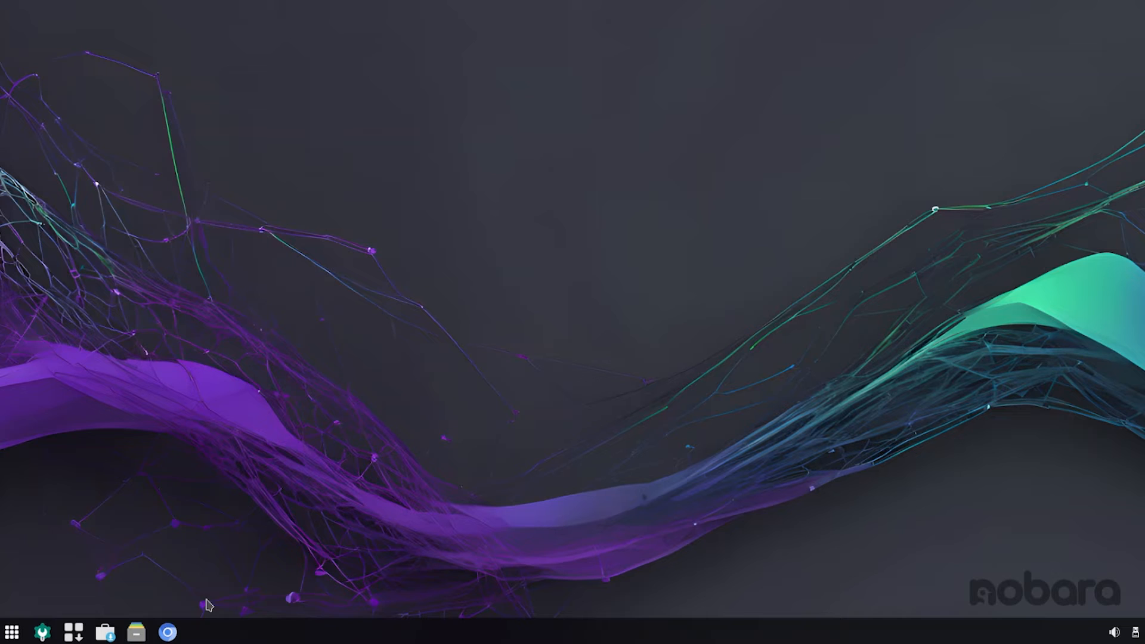
pyautogui.moveTo(250, 478)
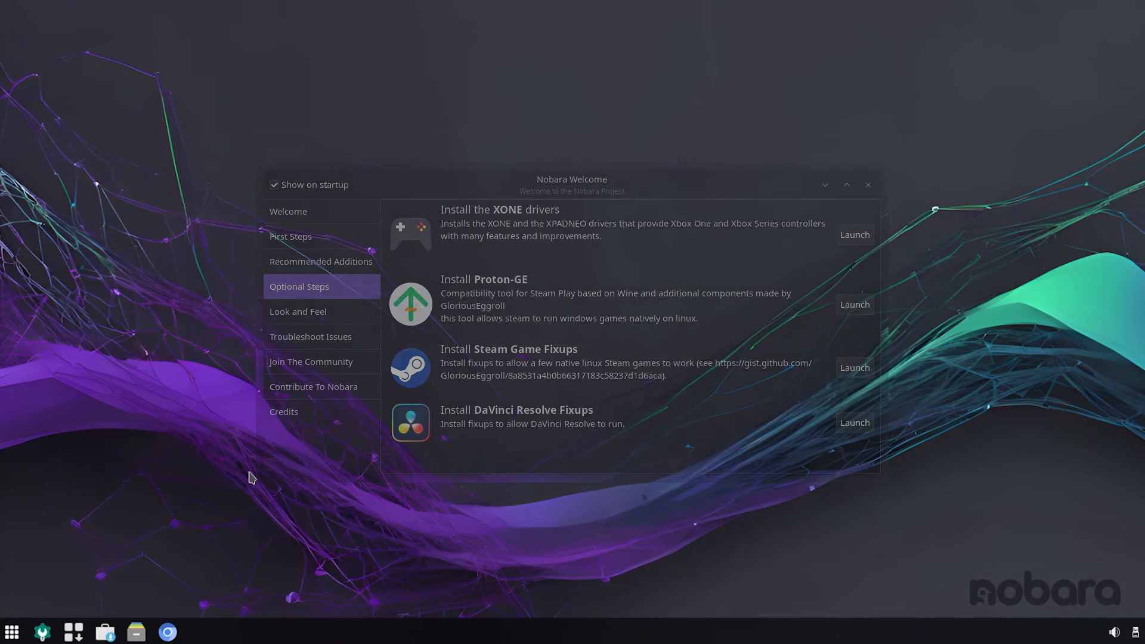
# Close the Nobara Welcome window after viewing its Optional Steps list
pyautogui.click(868, 184)
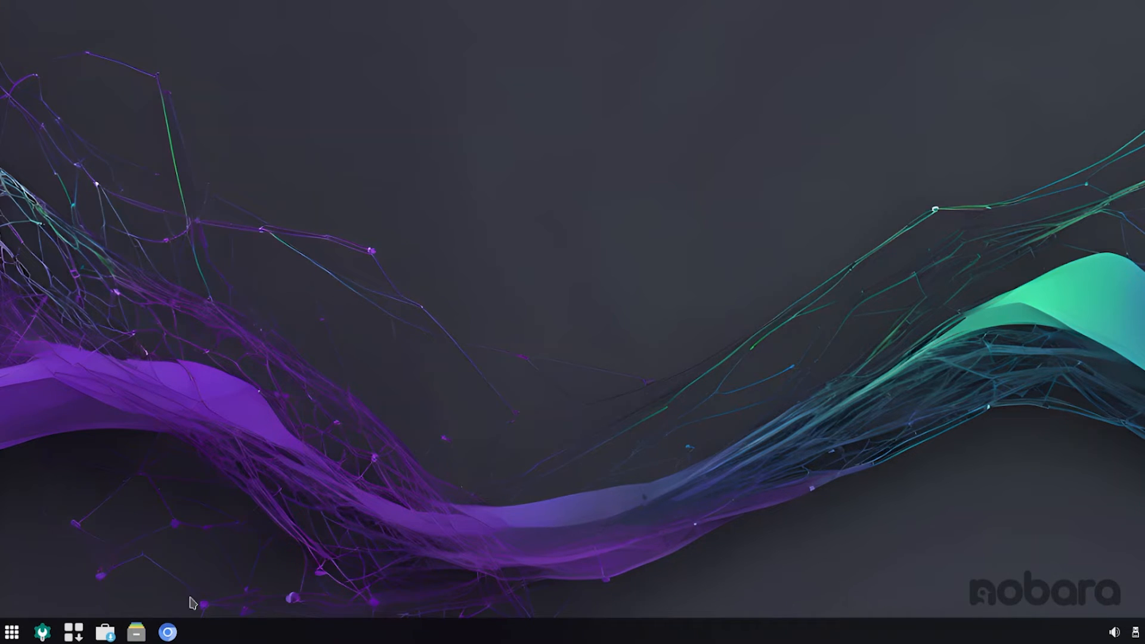
# Launch Discover from the taskbar and let its Home page load
pyautogui.click(168, 632)
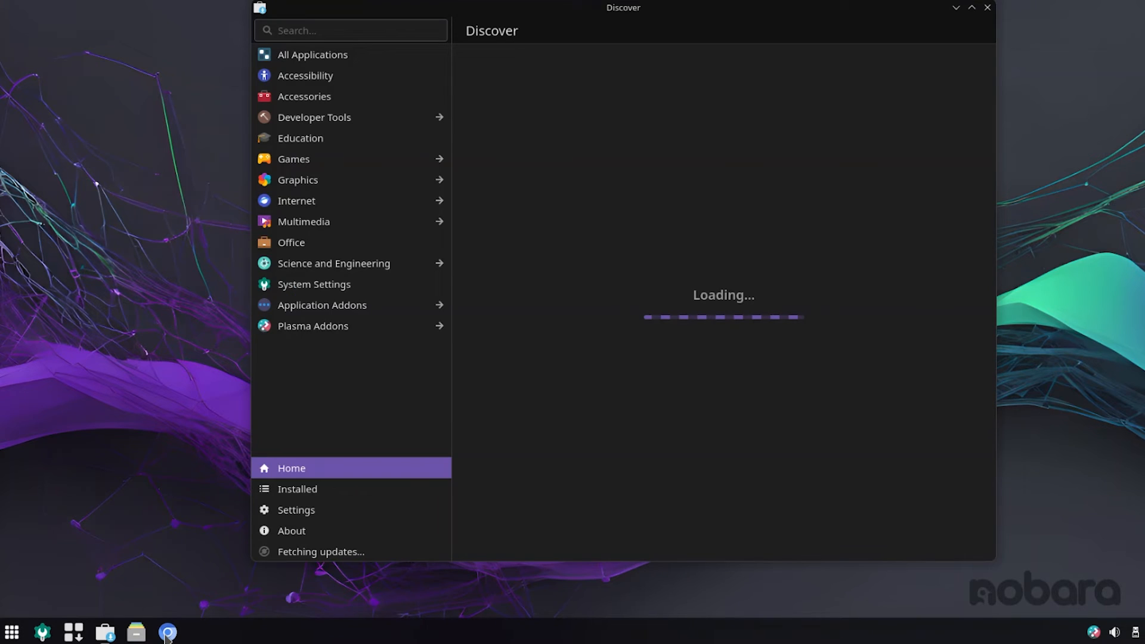
pyautogui.moveTo(337, 311)
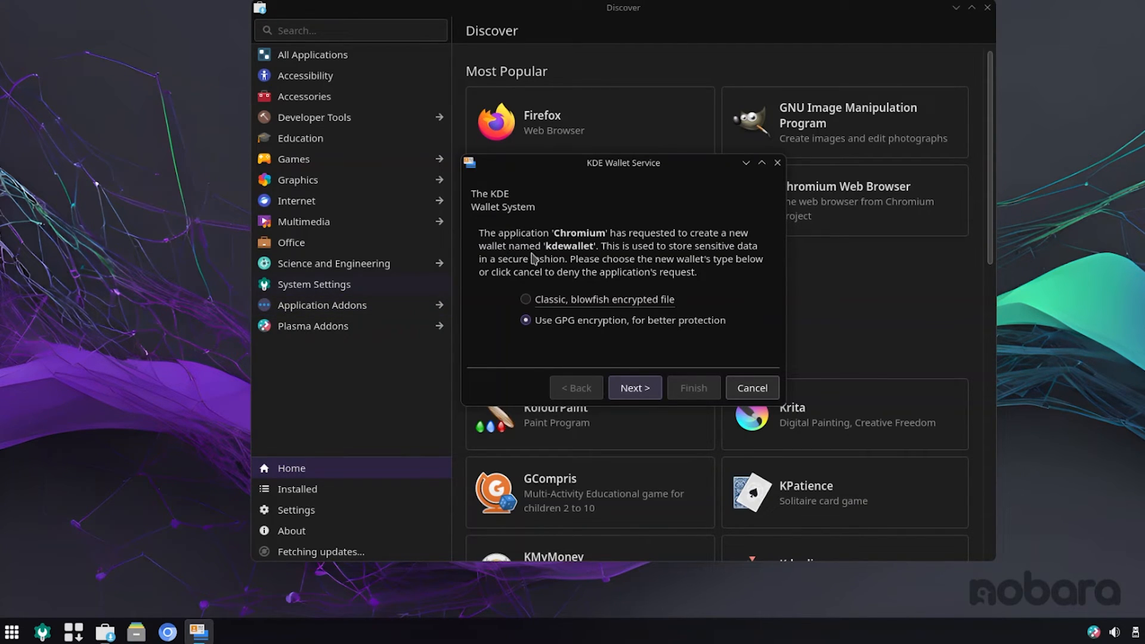
# Cancel Chromium's KDE Wallet creation request and browse Discover's Most Popular and Editor's Choice apps
pyautogui.click(751, 387)
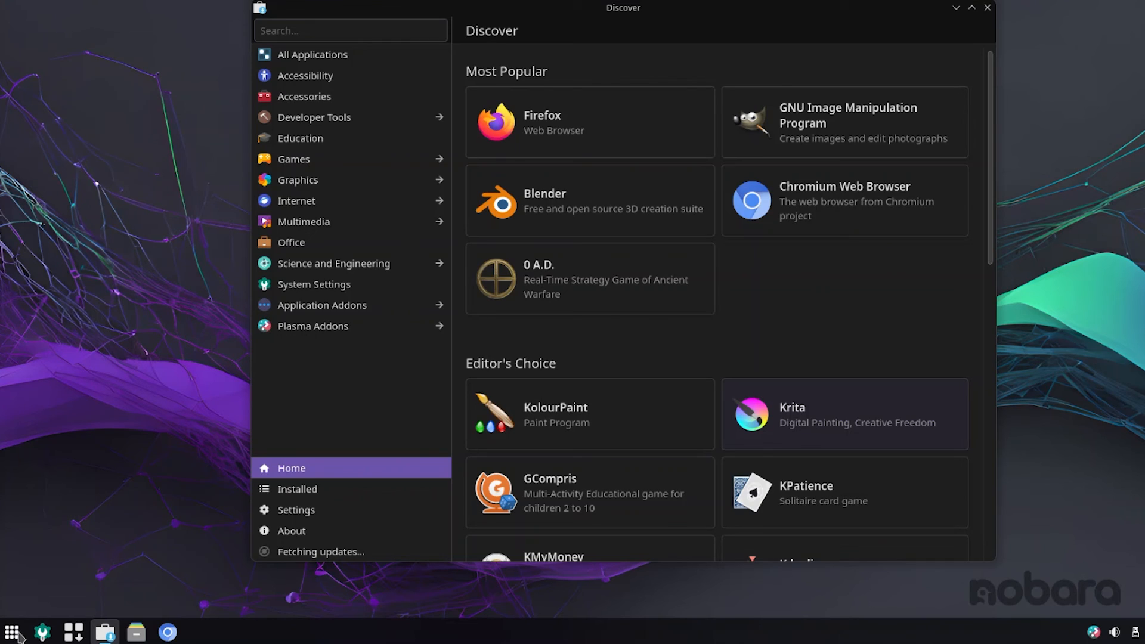
pyautogui.moveTo(634, 7)
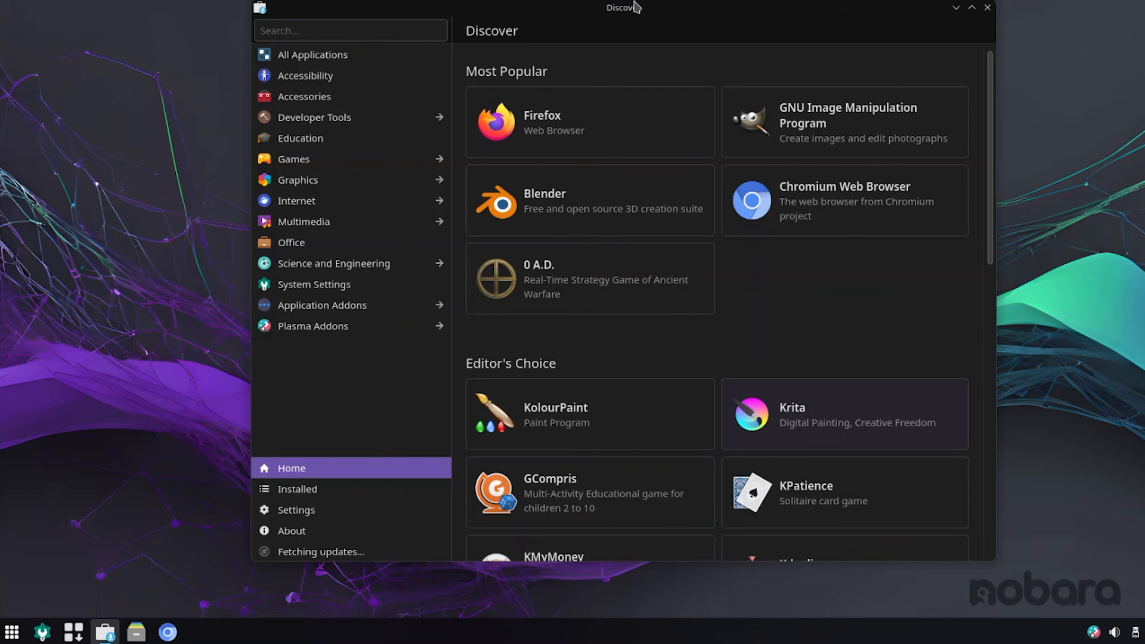
pyautogui.moveTo(679, 53)
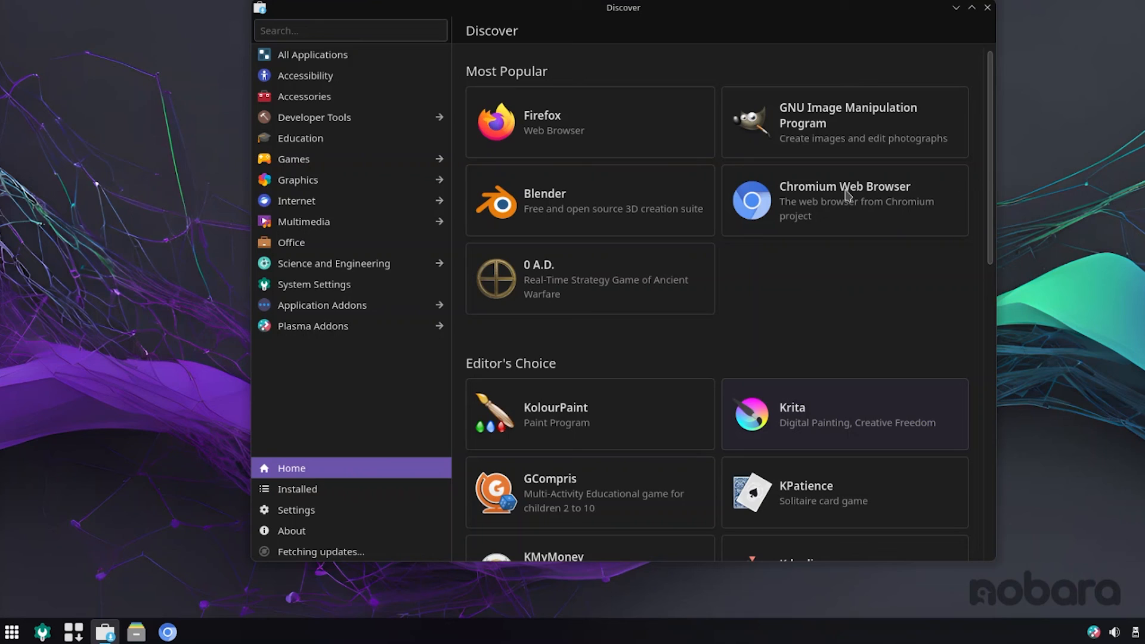
pyautogui.moveTo(845, 198)
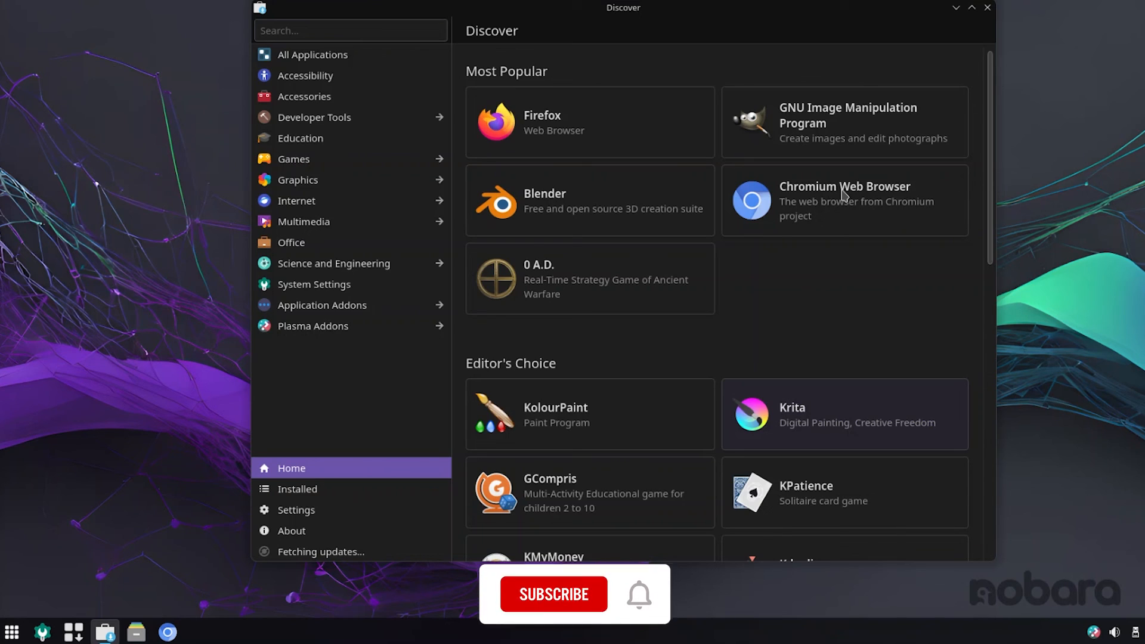
pyautogui.click(552, 594)
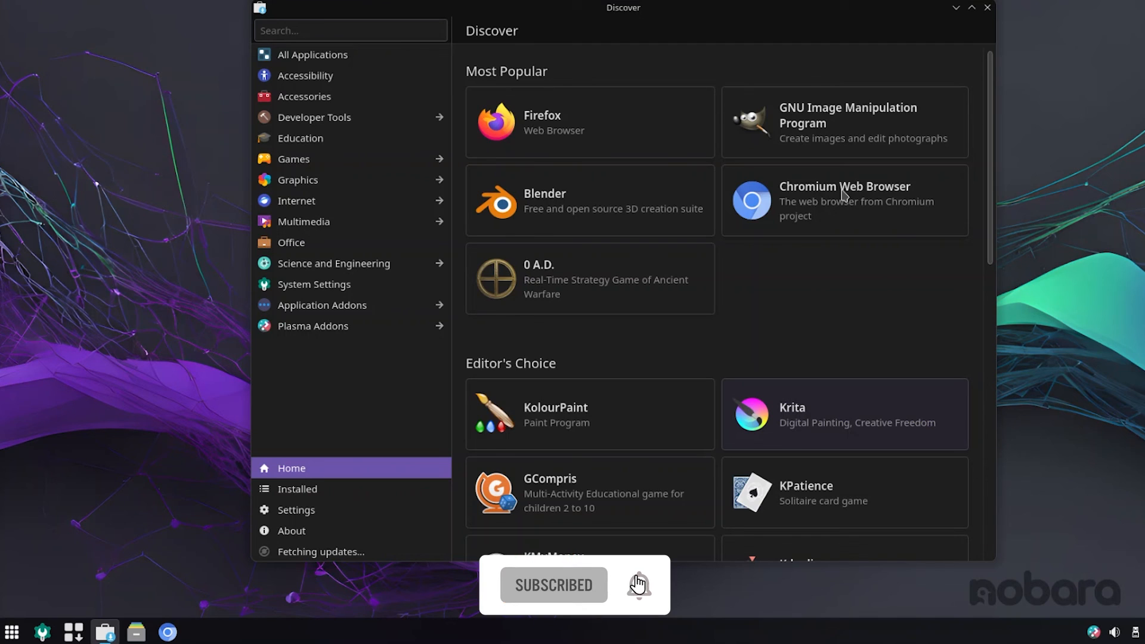